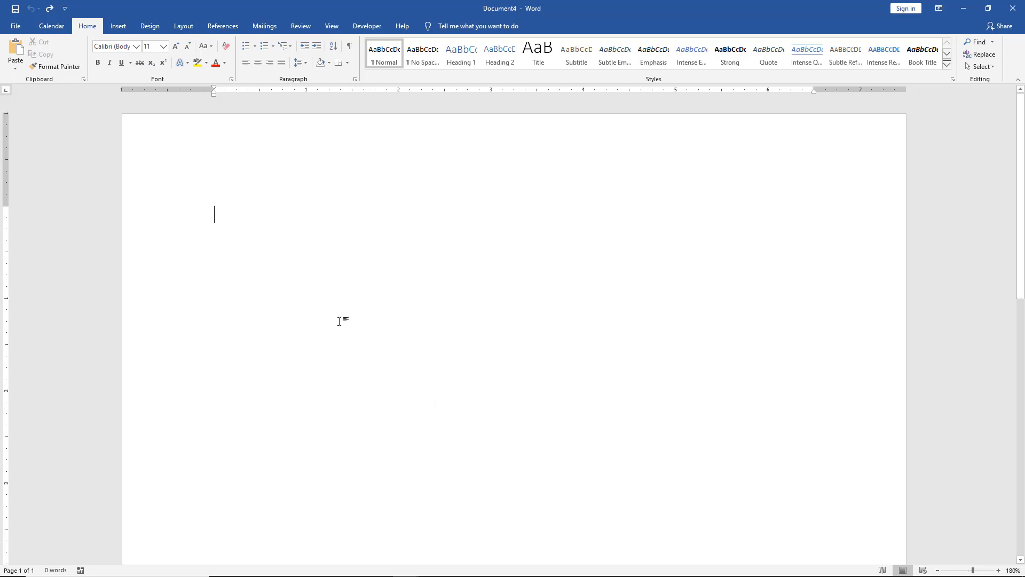
pyautogui.moveTo(311, 283)
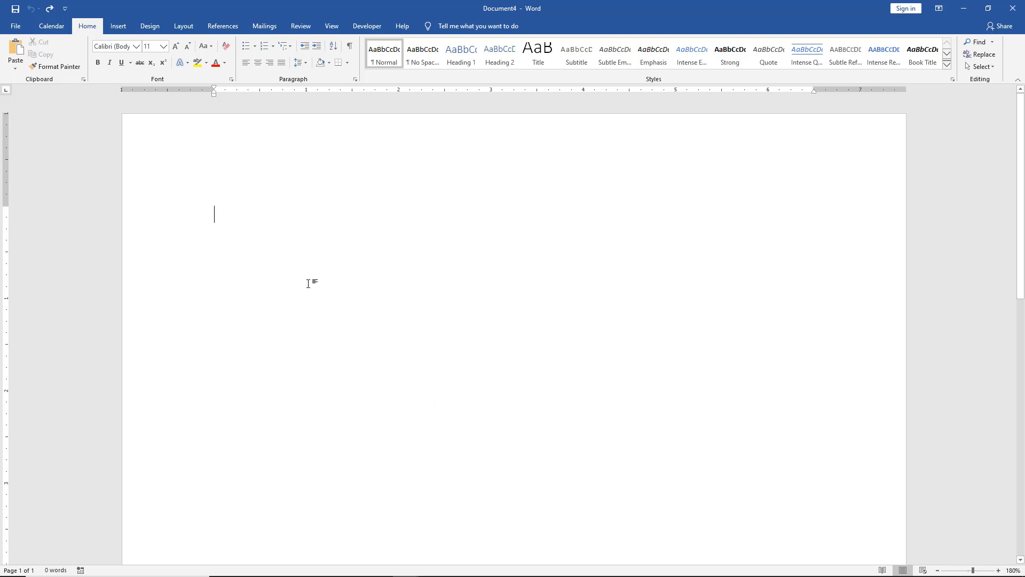
pyautogui.moveTo(143, 174)
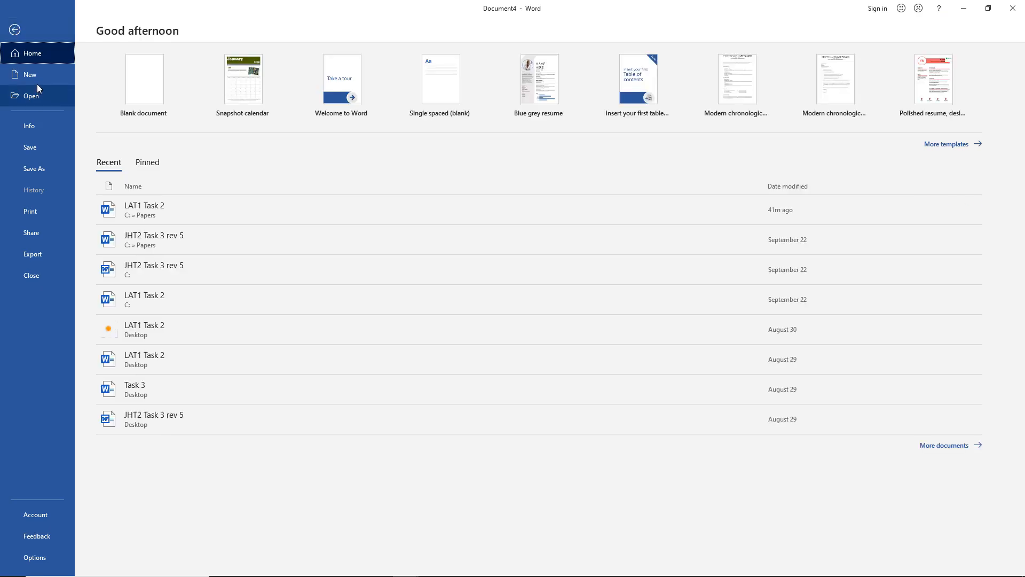
# Step: Search Word's online templates for 'calendar' and browse the returned calendar templates
pyautogui.click(29, 74)
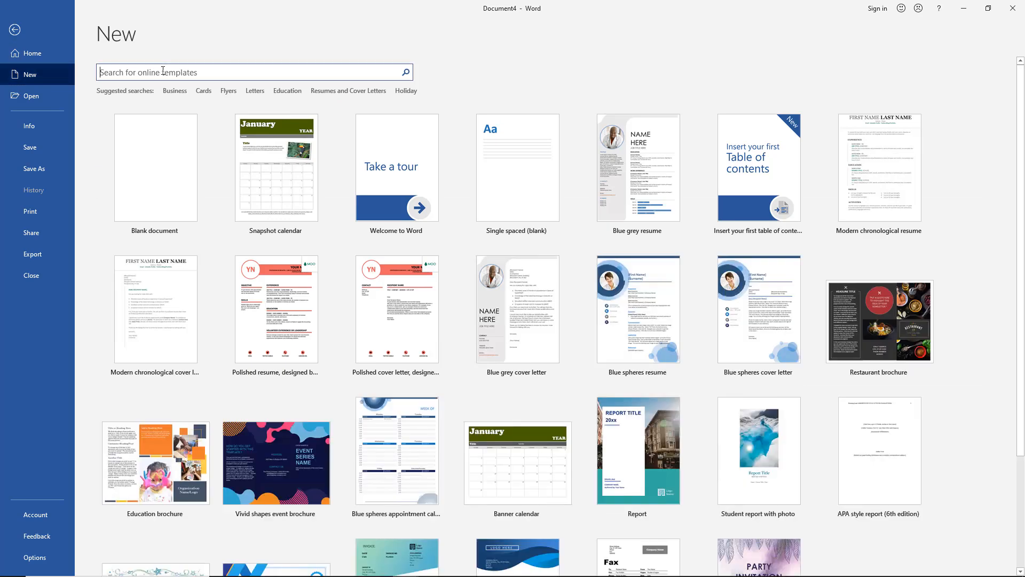
pyautogui.write('calendar')
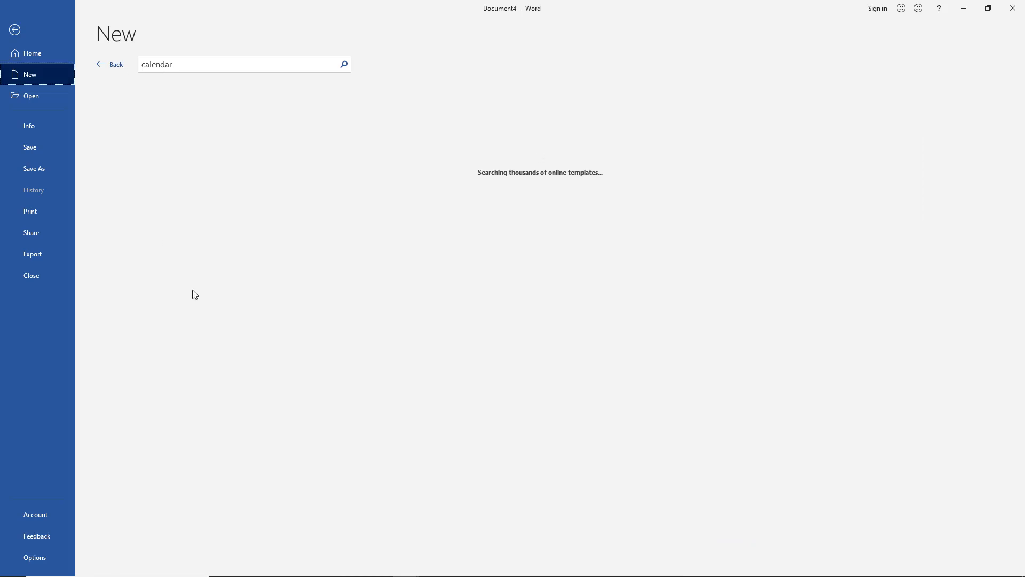
pyautogui.moveTo(197, 289)
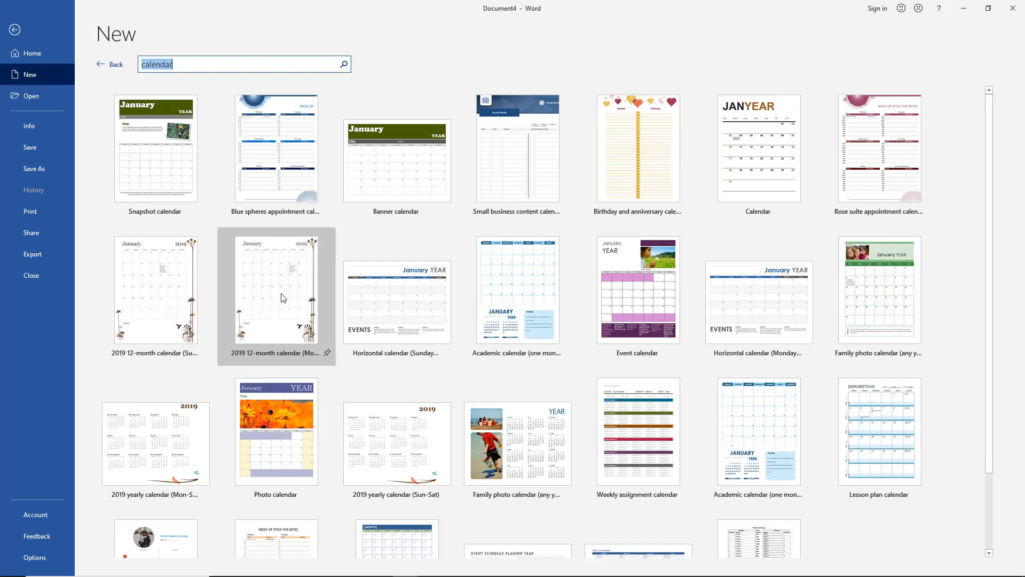
pyautogui.scroll(-3)
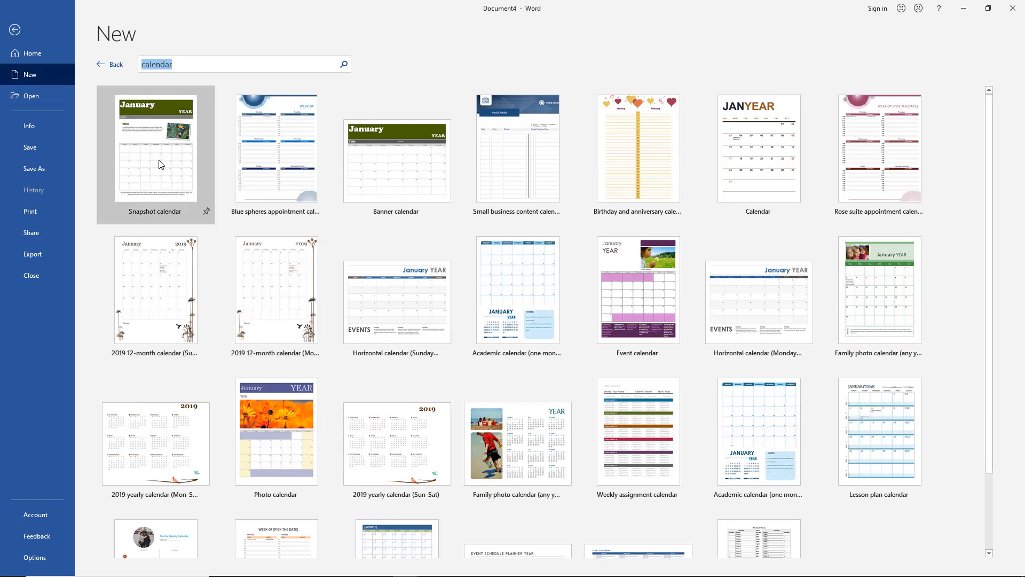
# Step: Create a Snapshot calendar document with October 2019 as its dates
pyautogui.click(156, 148)
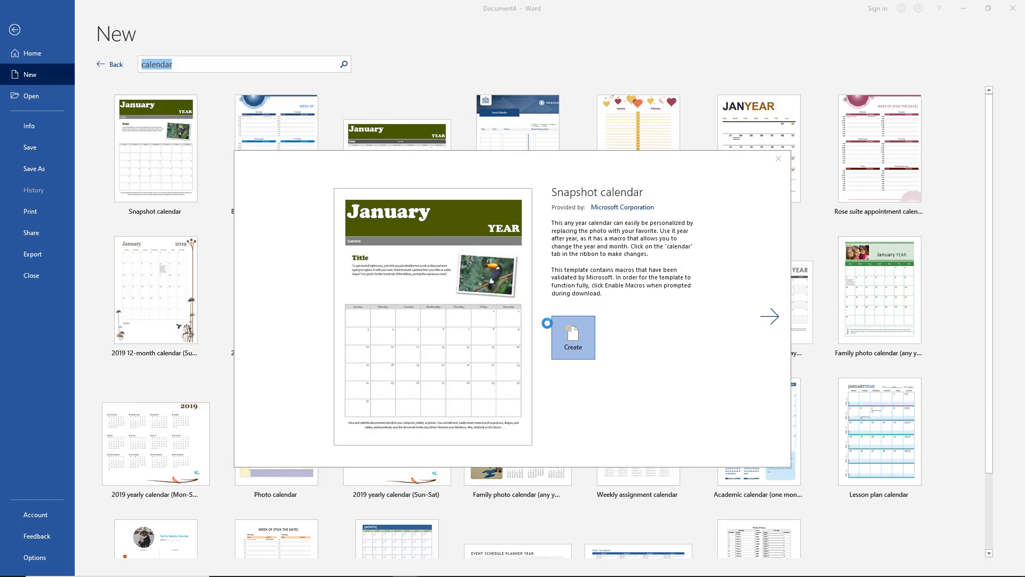
pyautogui.click(571, 337)
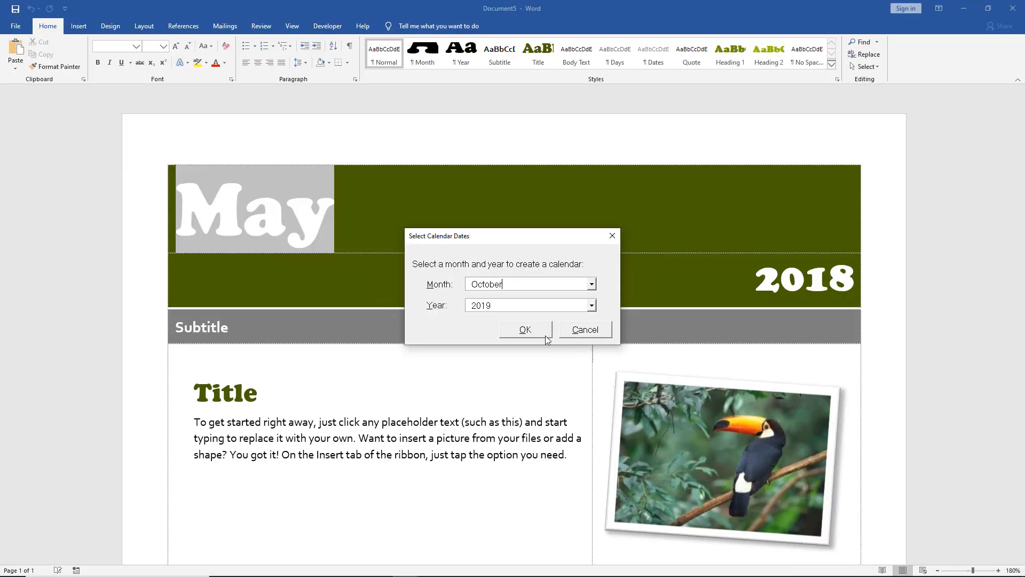
pyautogui.moveTo(591, 291)
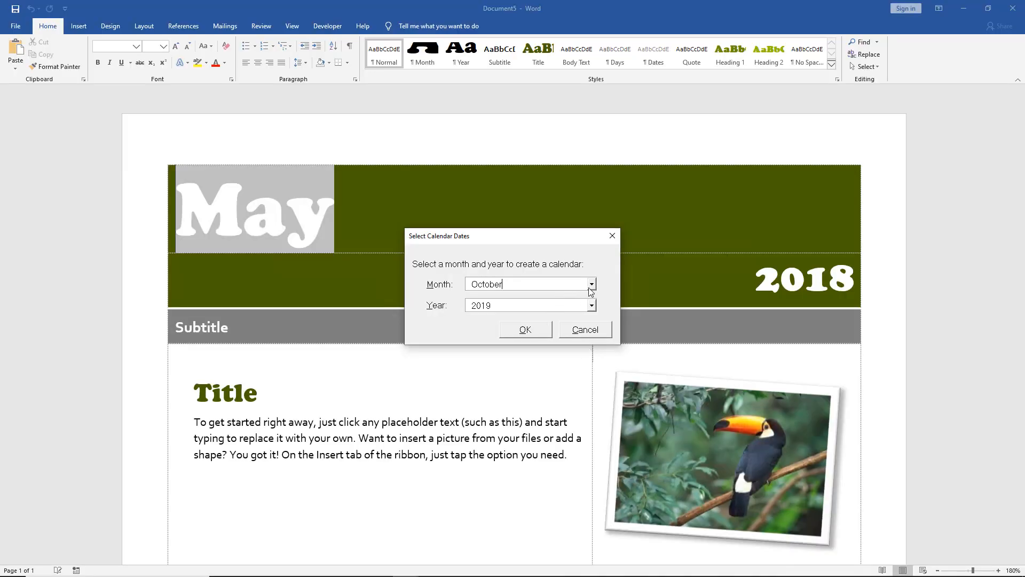
pyautogui.moveTo(575, 321)
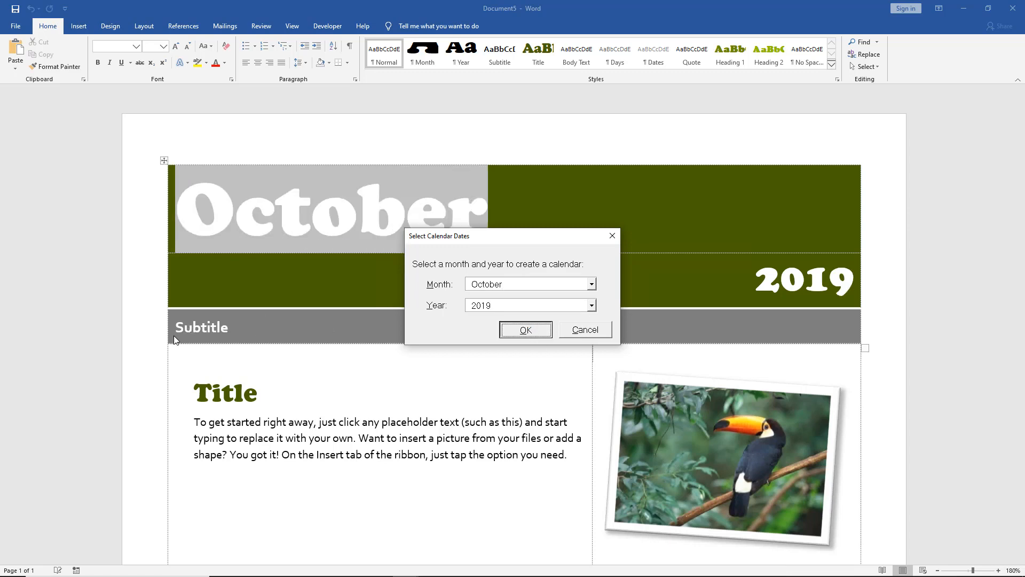
pyautogui.click(525, 329)
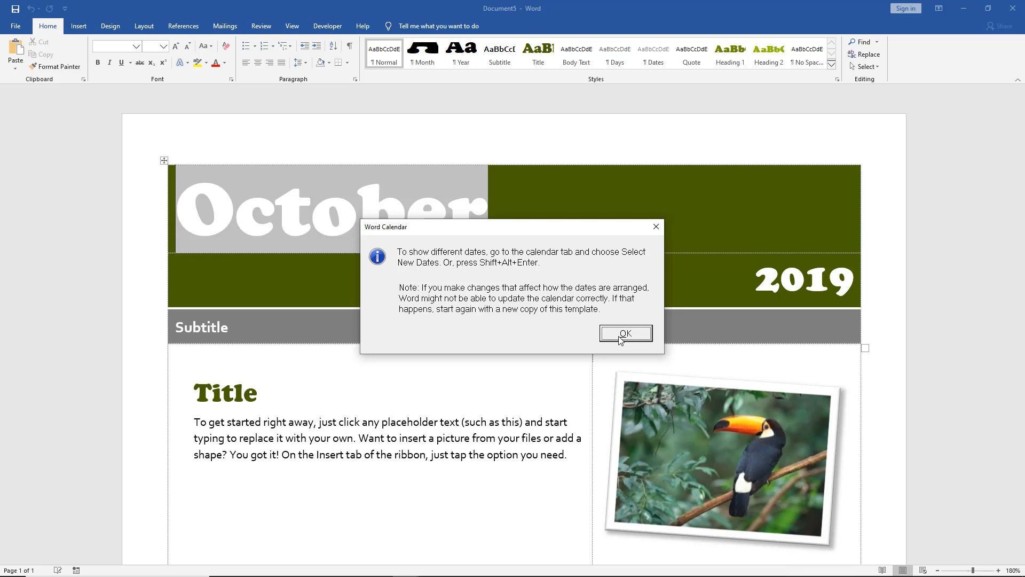
pyautogui.click(624, 332)
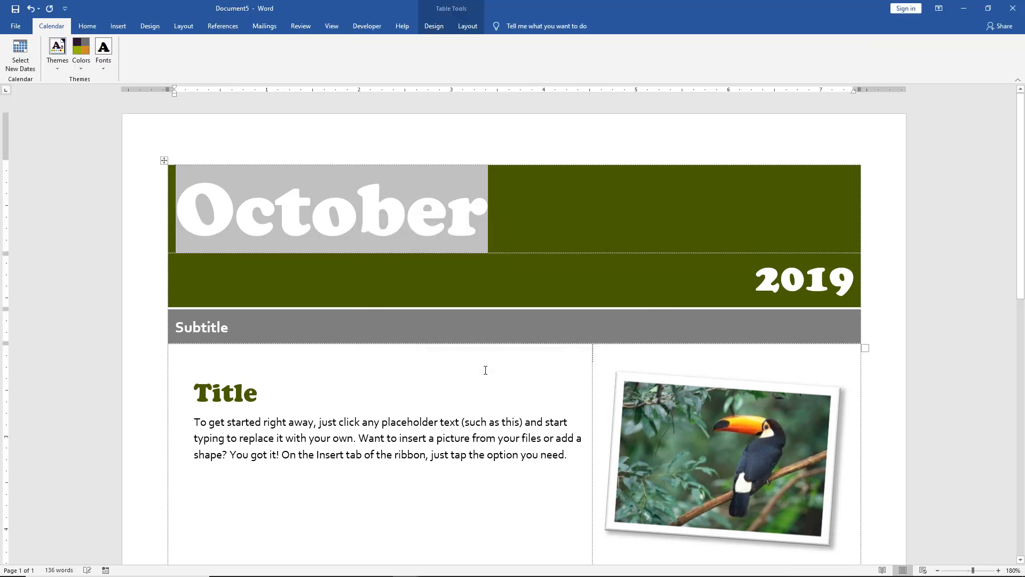
# Step: Enter 'Dr appt' on October 2 and 'Take kids to school' on October 3
pyautogui.scroll(-3)
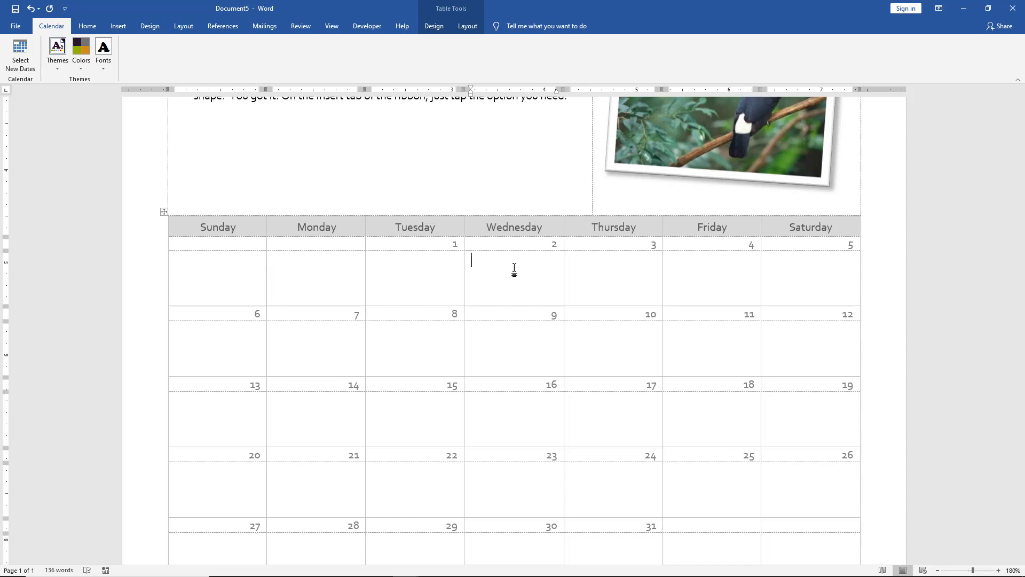
pyautogui.write('Dr appt')
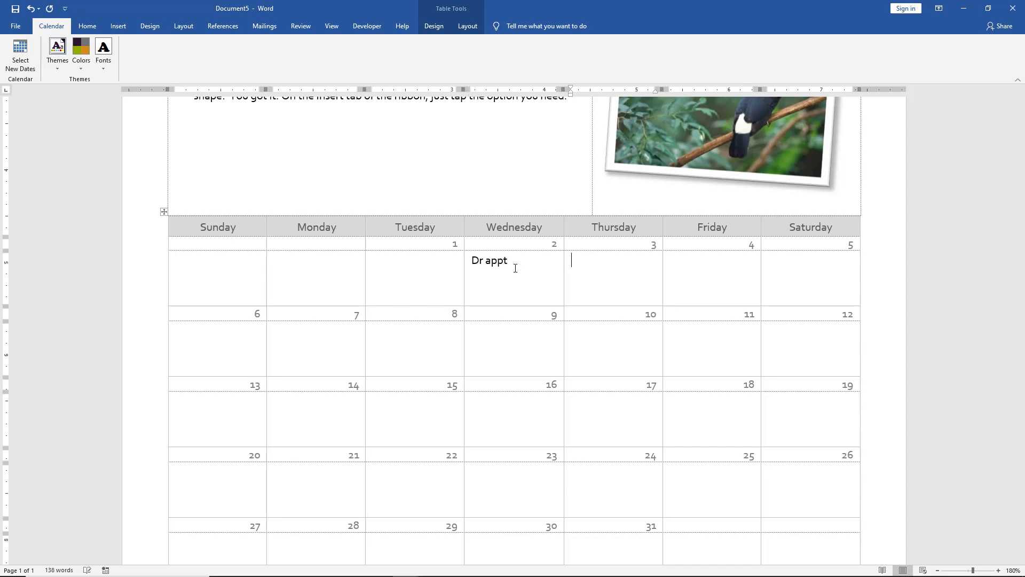
pyautogui.write('Take kids to school')
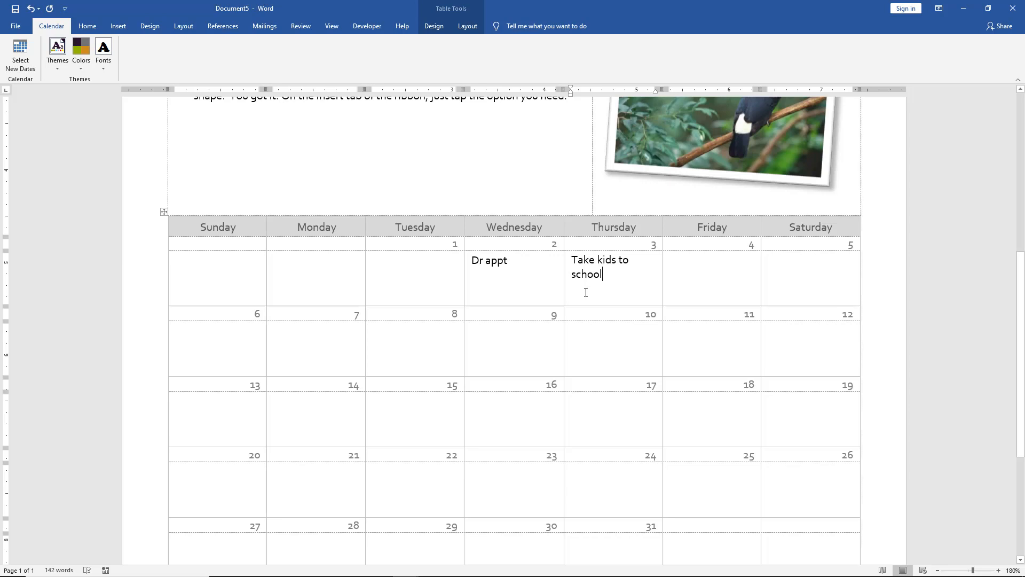
pyautogui.moveTo(506, 281)
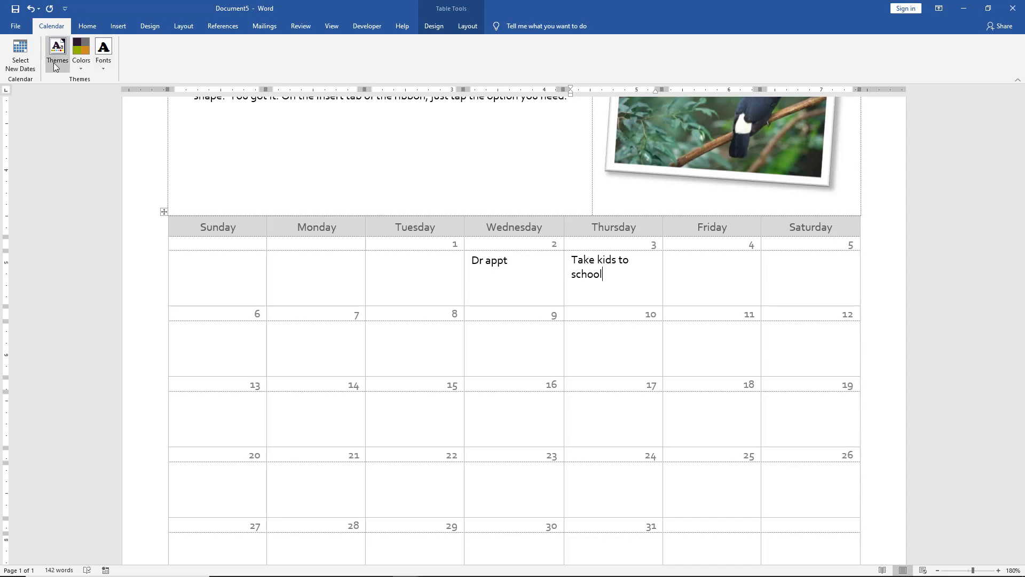
# Step: Adjust the calendar theme, reconfirm October 2019 dates, then return to the New gallery
pyautogui.click(57, 53)
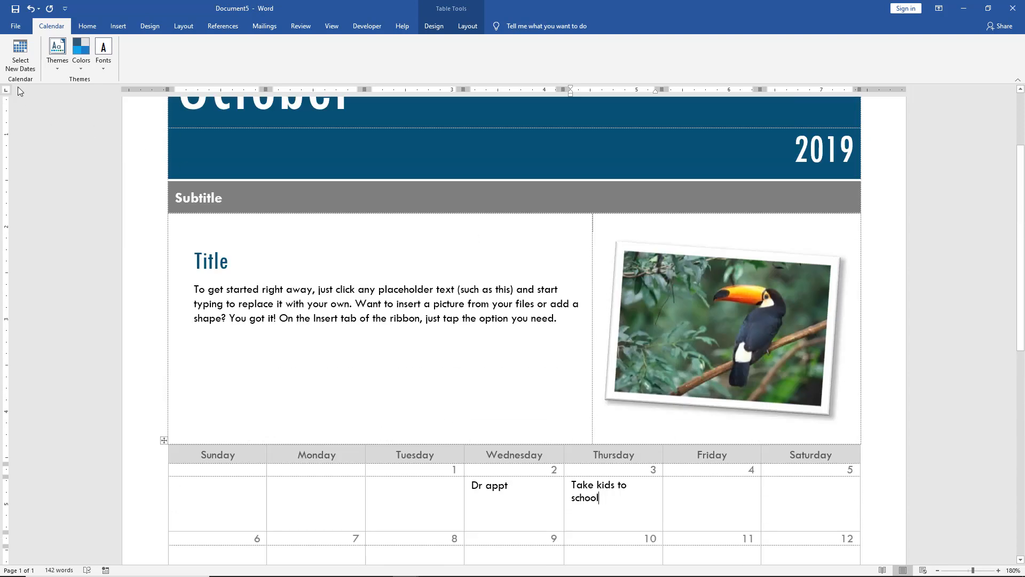
pyautogui.click(20, 56)
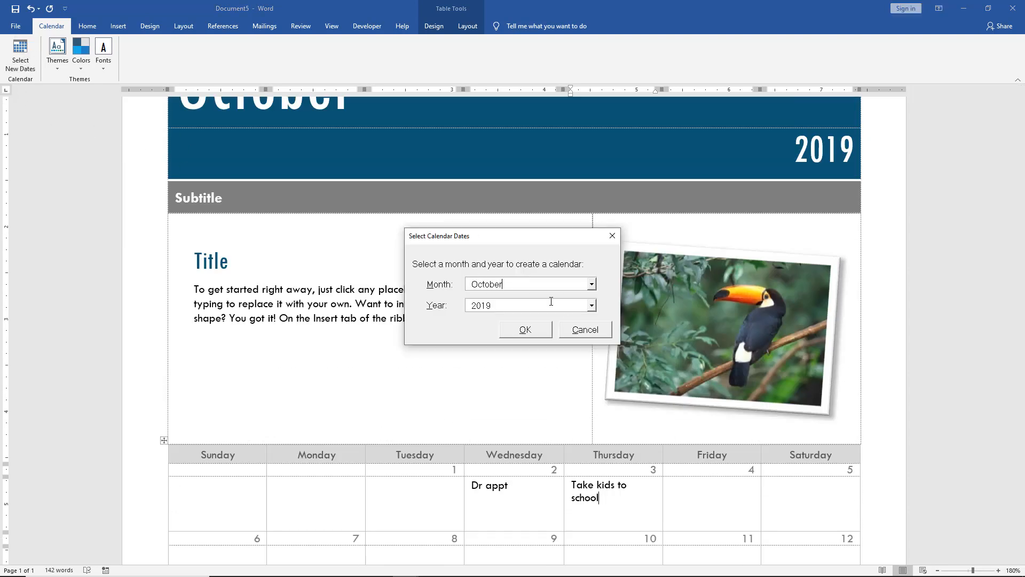
pyautogui.click(524, 328)
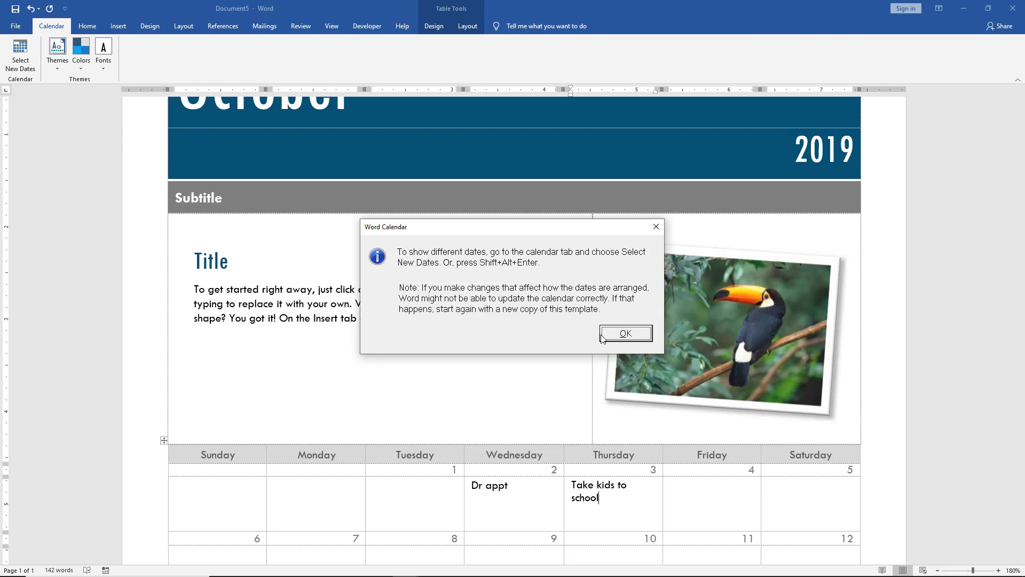
pyautogui.click(15, 26)
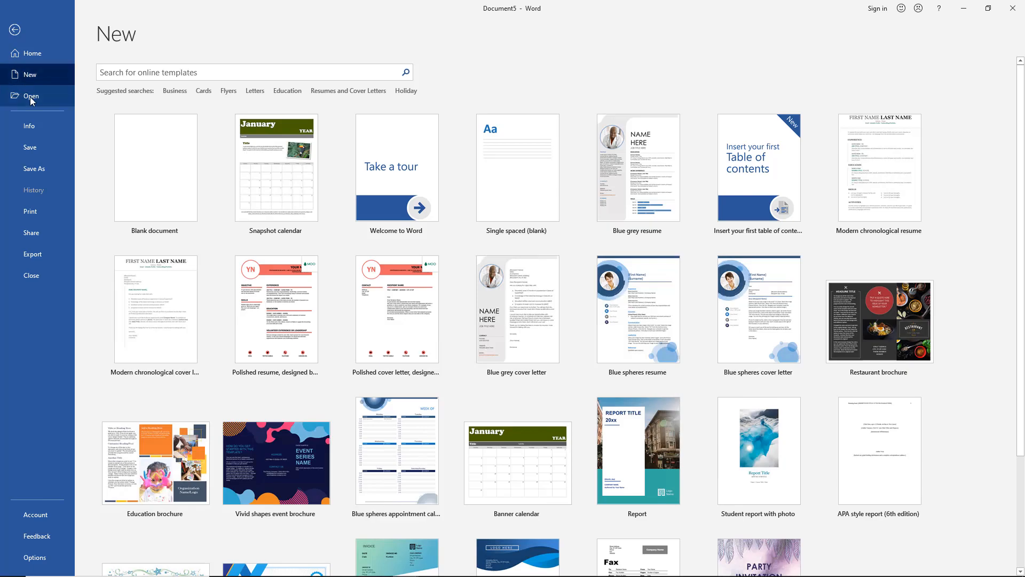
# Step: Open the LAT1 Task 2 document and scroll to its opening paragraph
pyautogui.click(31, 96)
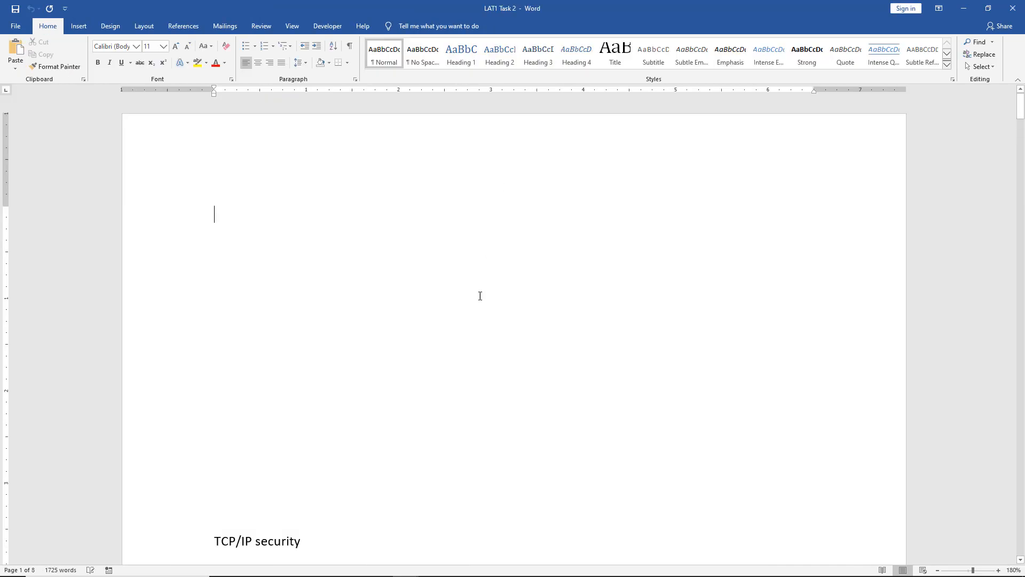
pyautogui.scroll(-3)
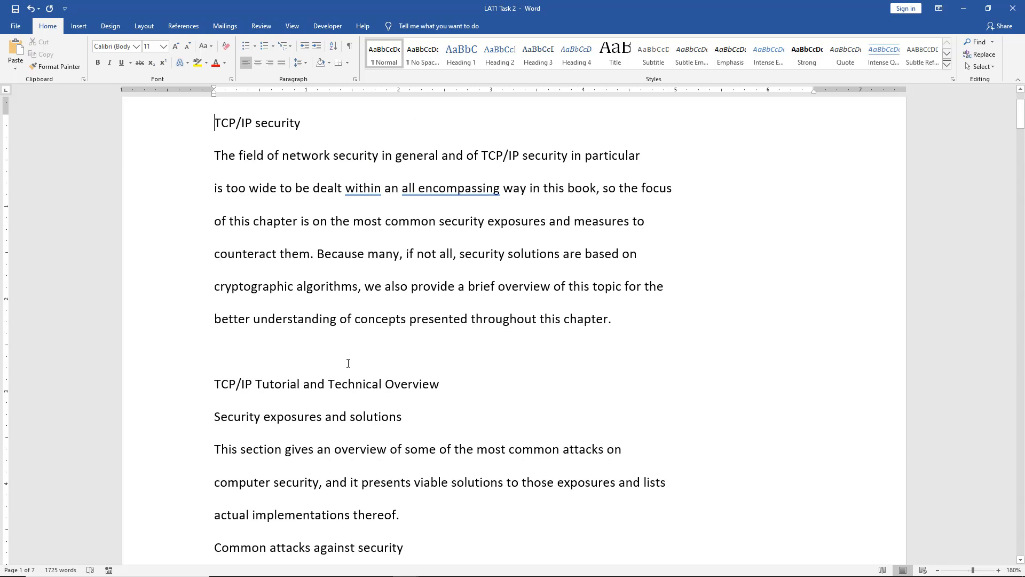
pyautogui.moveTo(260, 348)
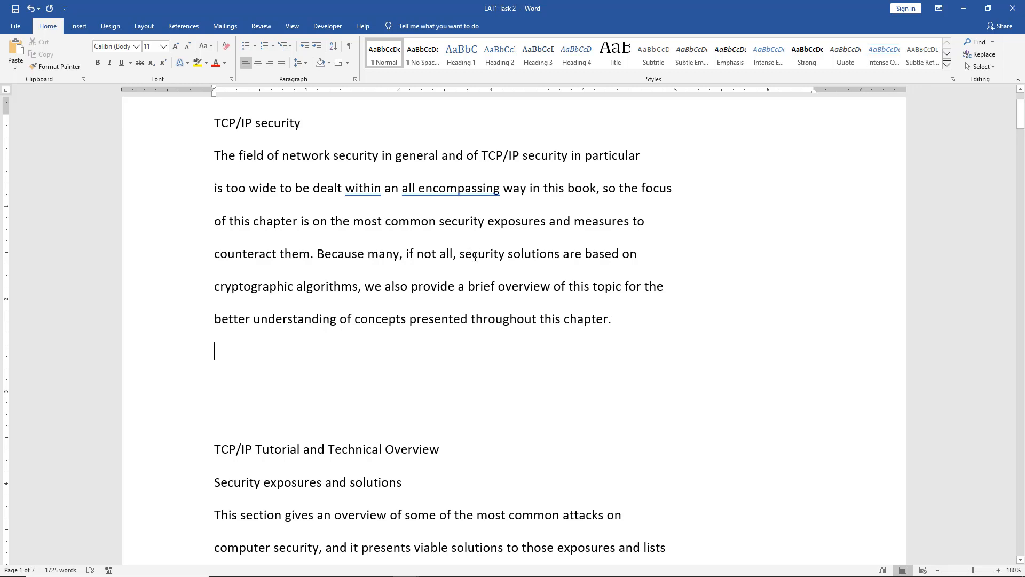
pyautogui.moveTo(78, 26)
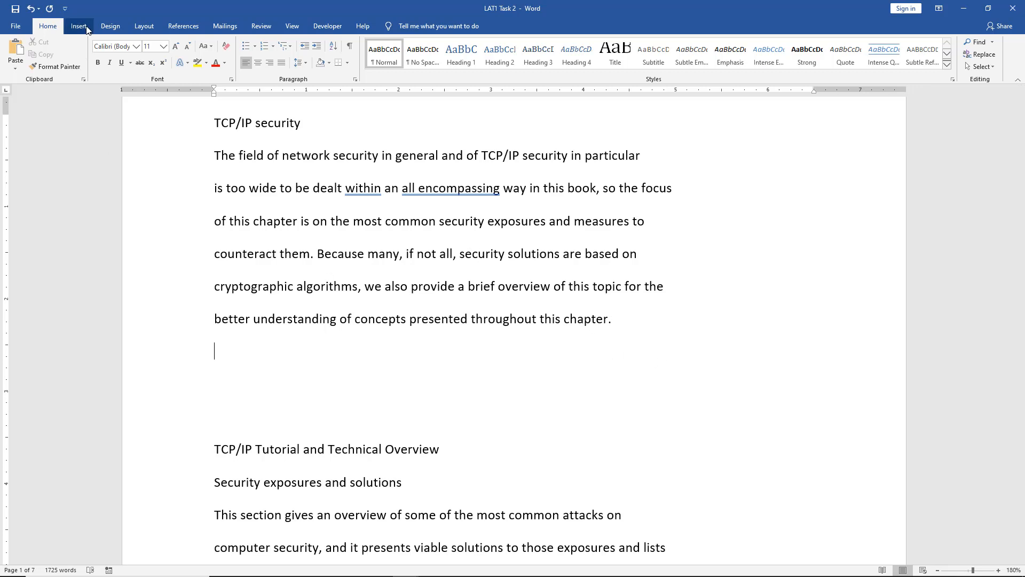
# Step: Insert the Calendar 3 quick table from Insert > Table > Quick Tables
pyautogui.click(78, 26)
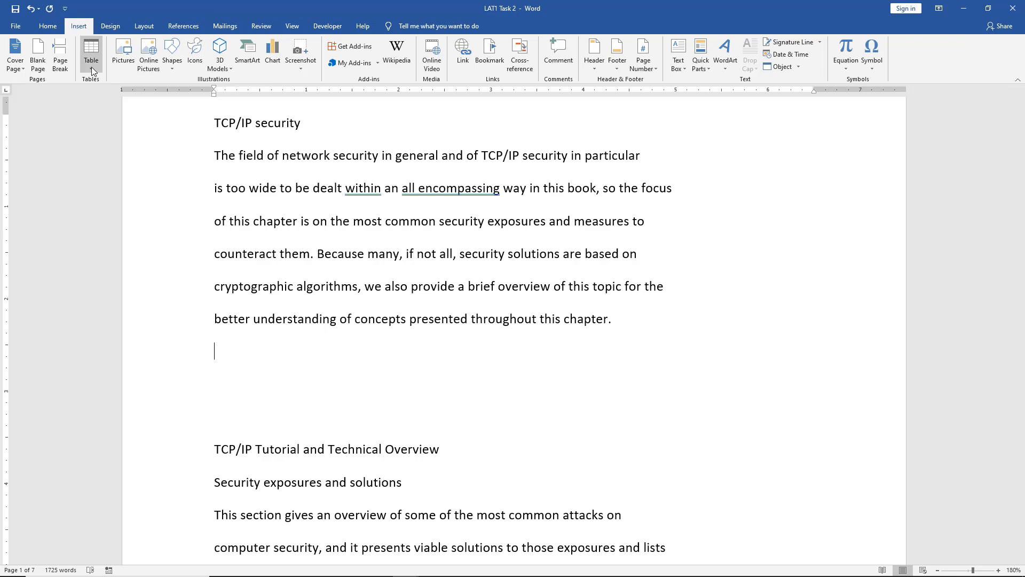
pyautogui.click(90, 53)
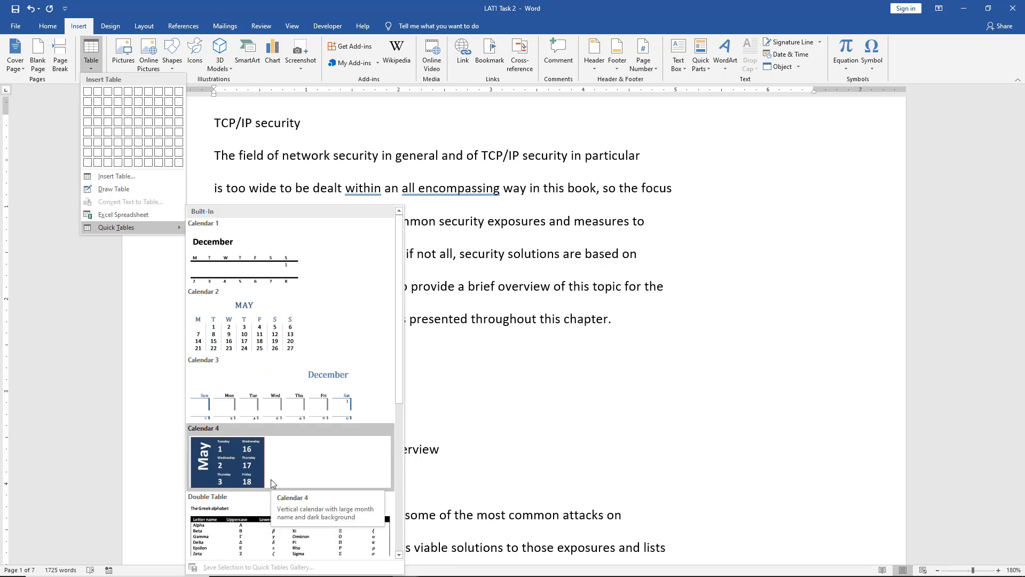
pyautogui.moveTo(290, 397)
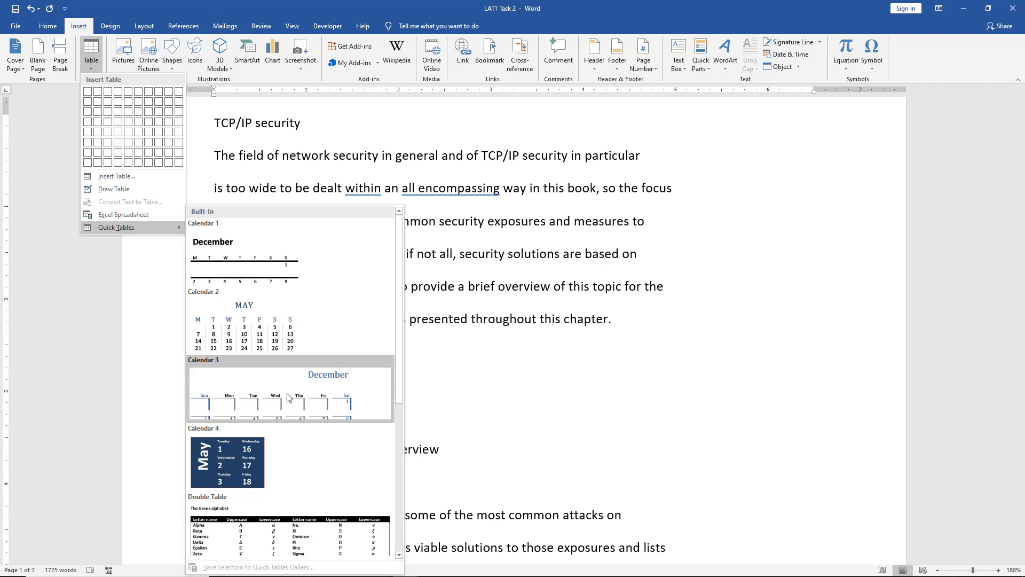
pyautogui.click(290, 392)
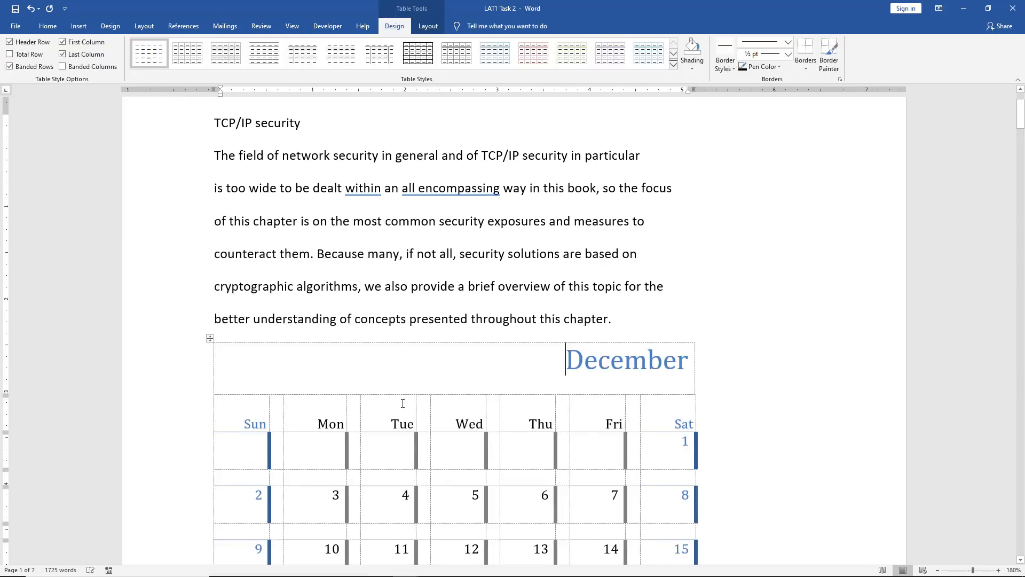
# Step: Replace 'December' with 'October' in the calendar heading
pyautogui.scroll(-3)
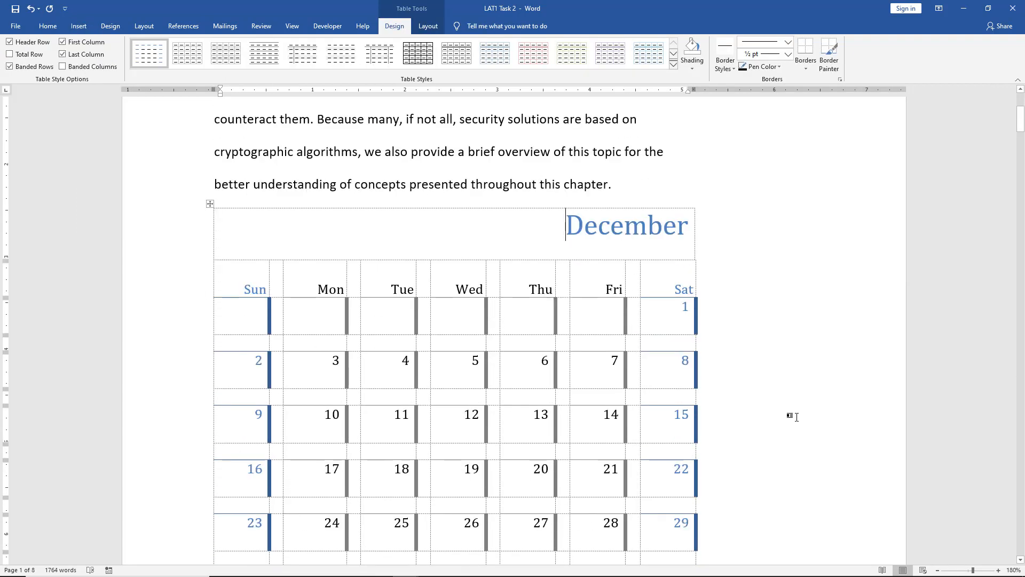
pyautogui.scroll(-3)
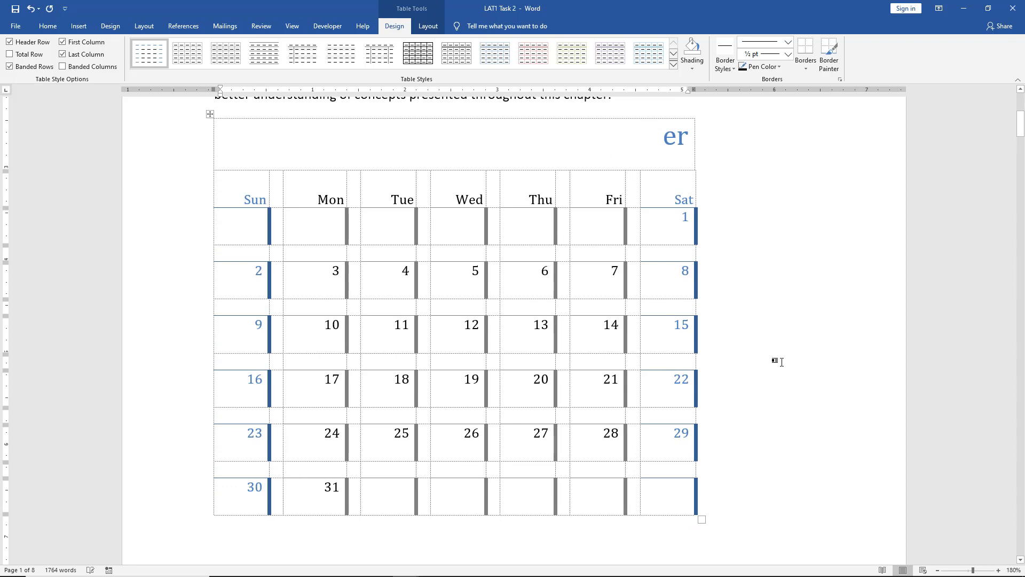
pyautogui.write('Oc')
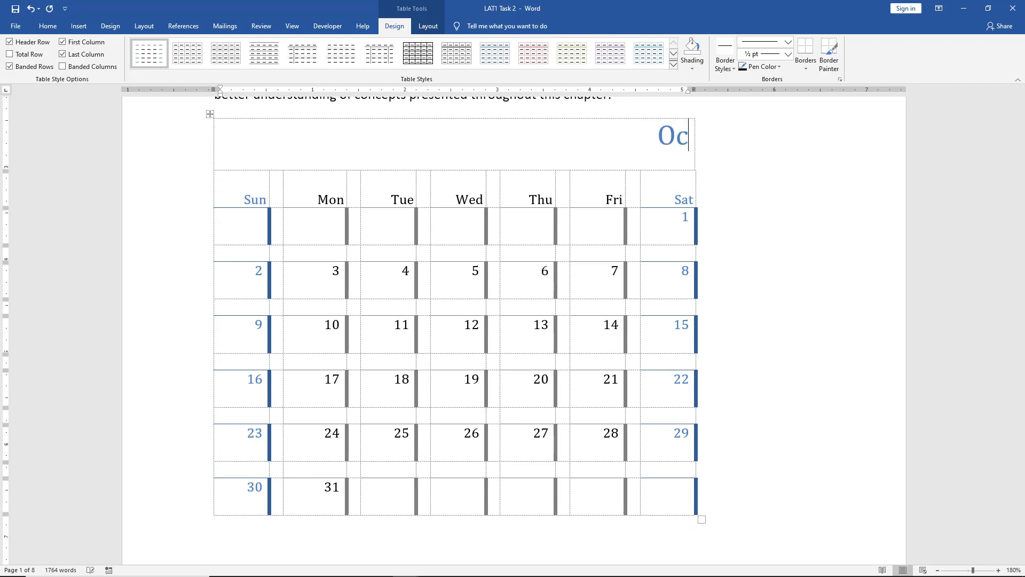
pyautogui.write('tober')
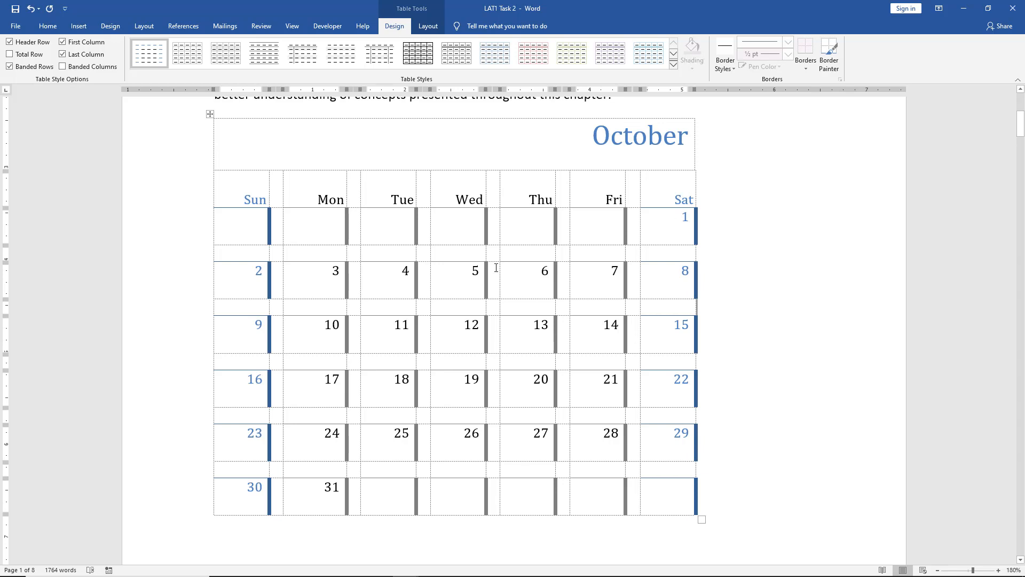
pyautogui.moveTo(708, 236)
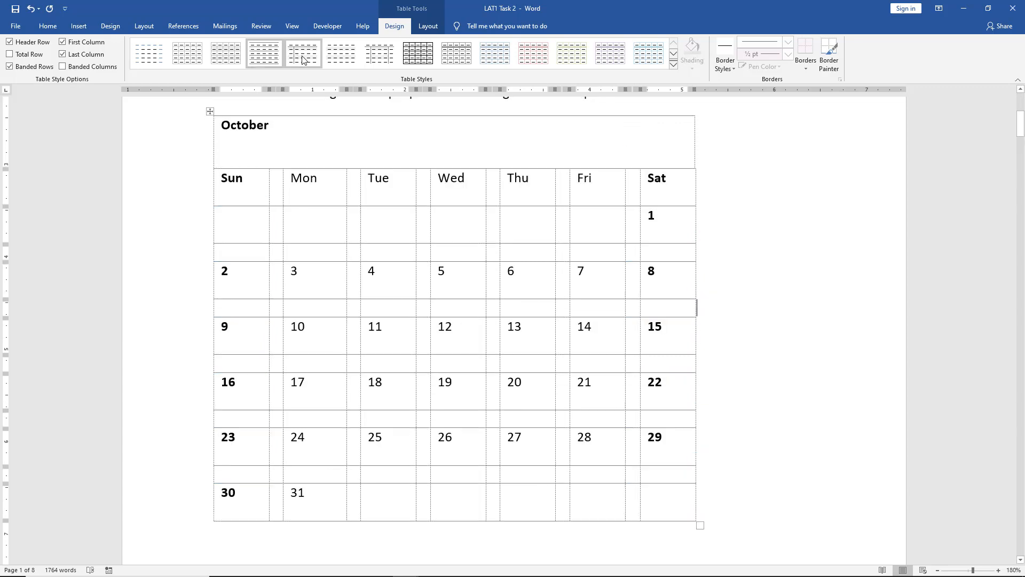
# Step: Apply a grey banded table style, enable Banded Columns, and disable First Column
pyautogui.click(340, 53)
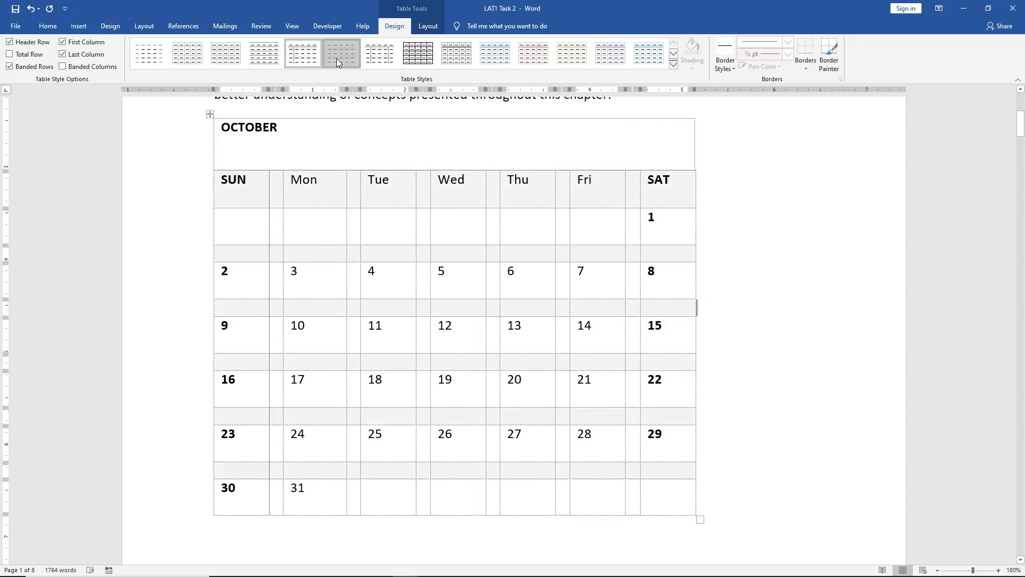
pyautogui.click(341, 53)
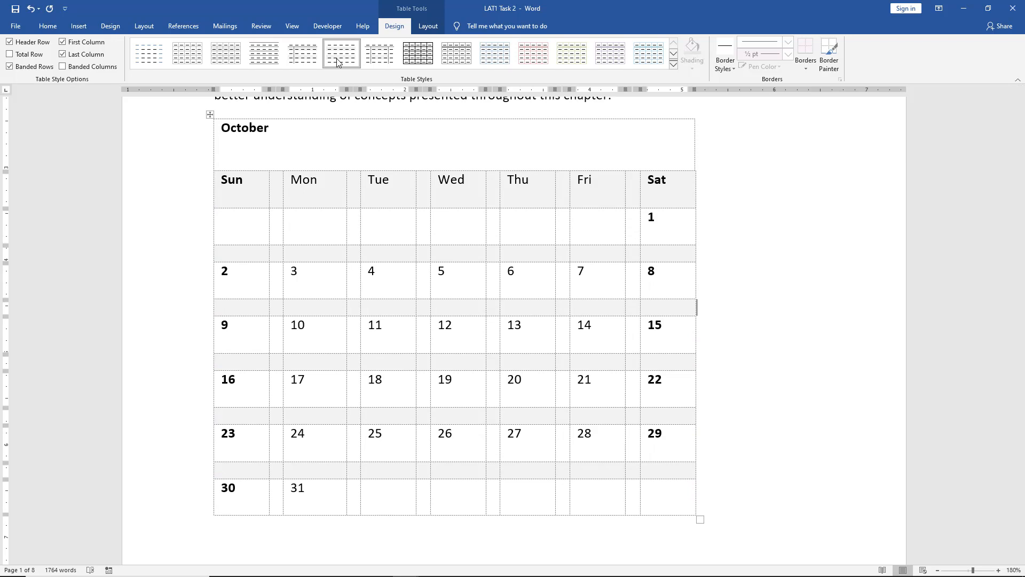
pyautogui.click(724, 53)
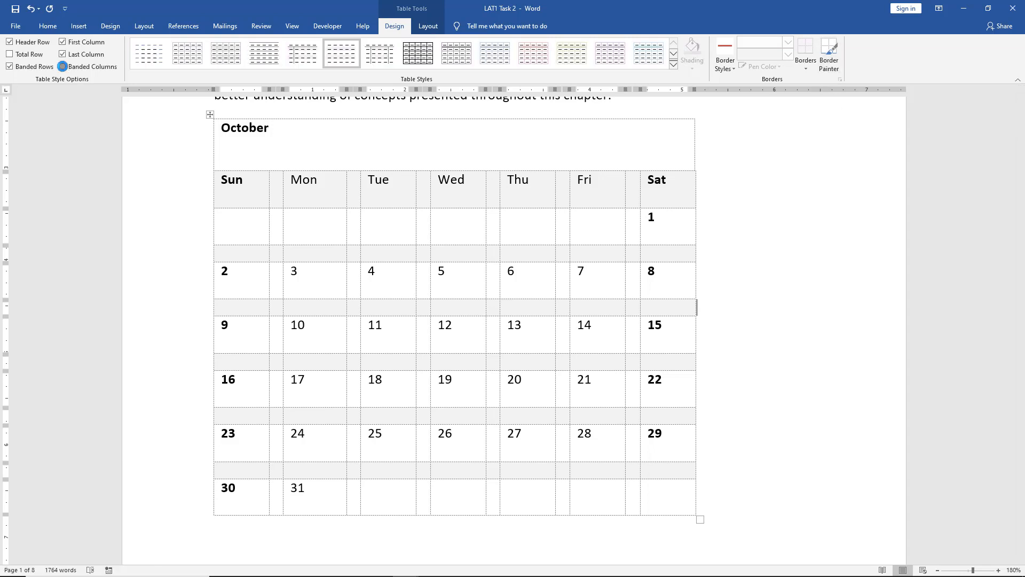
pyautogui.click(62, 66)
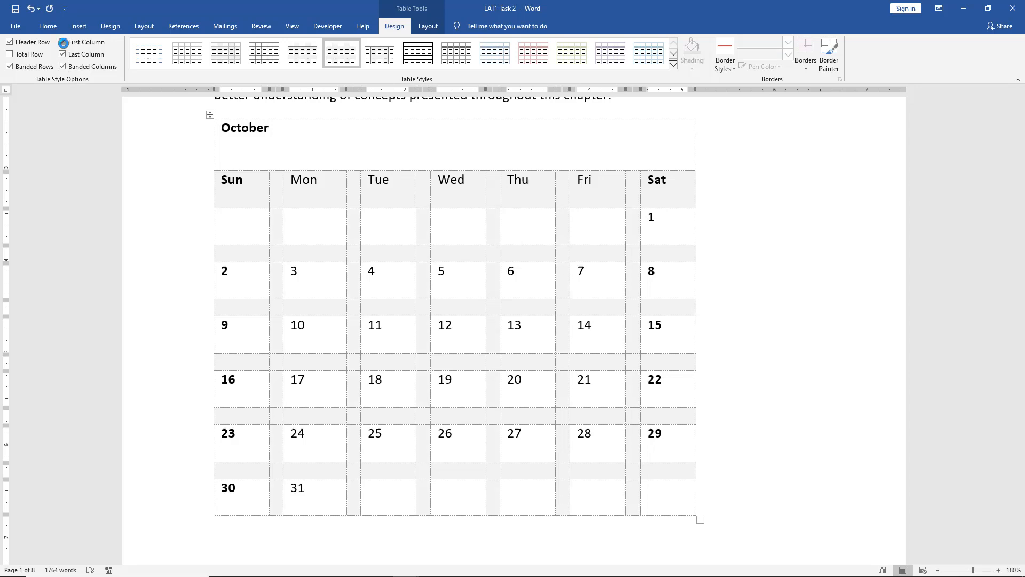
pyautogui.click(63, 41)
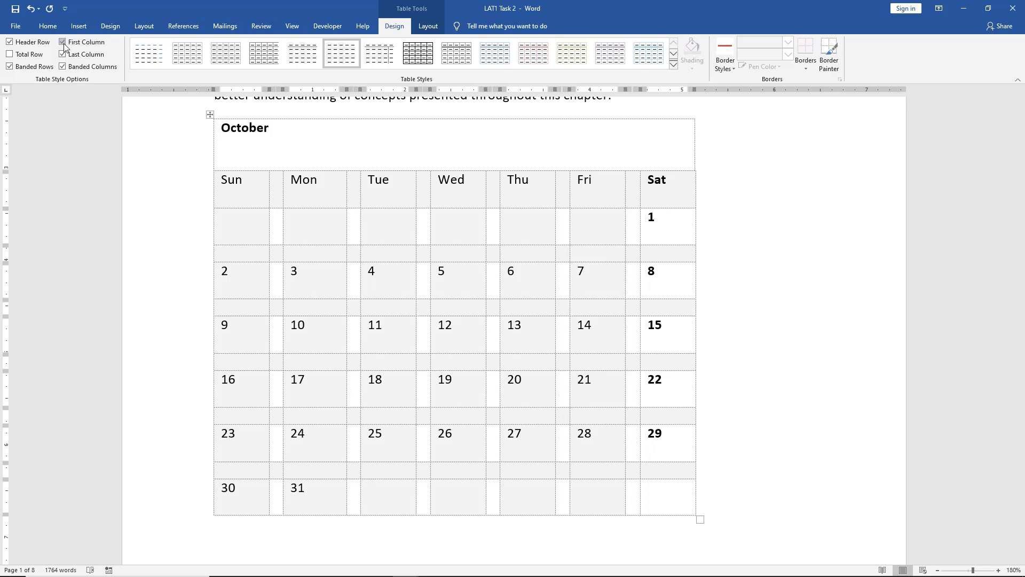